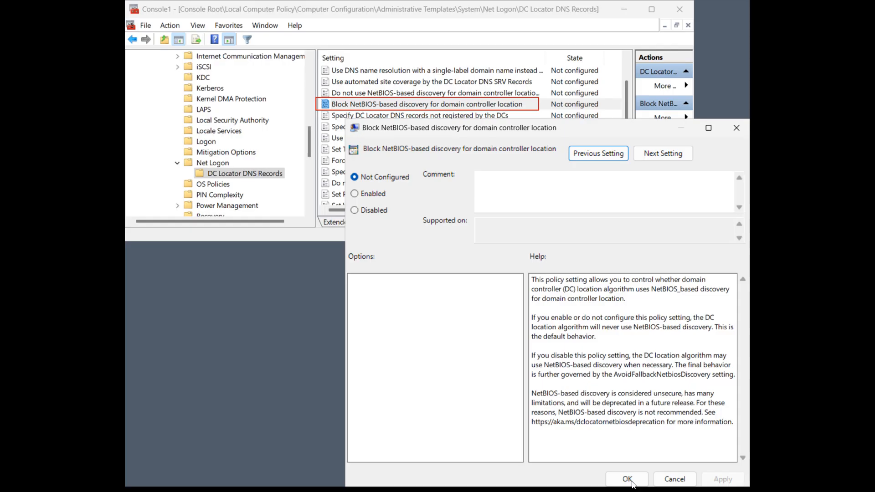
{"action": "mouse_move", "coordinate": [568, 262]}
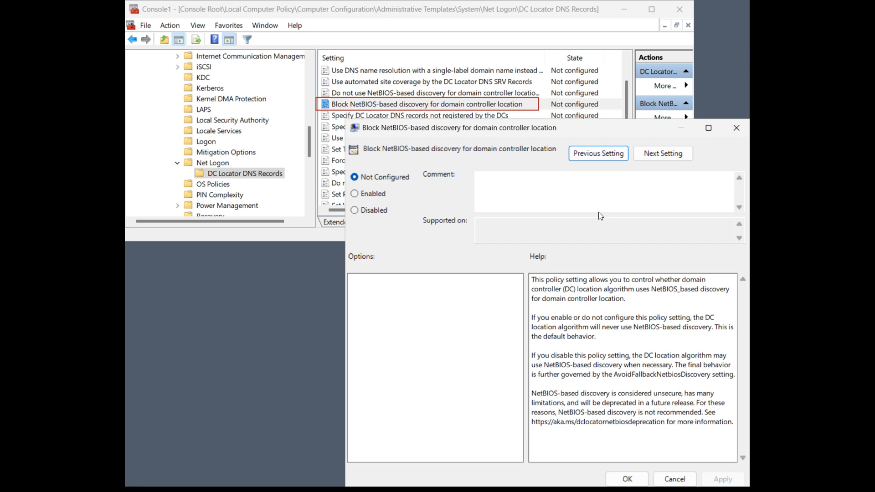
{"action": "mouse_move", "coordinate": [609, 206]}
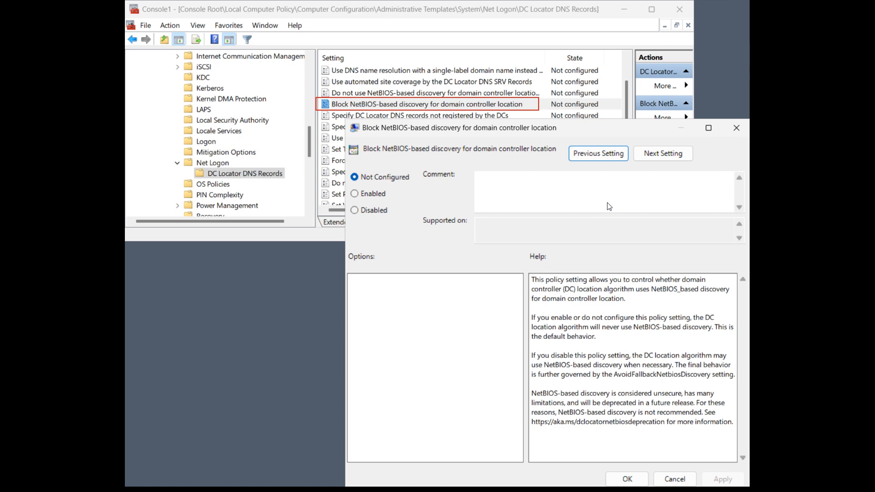
{"action": "mouse_move", "coordinate": [630, 227]}
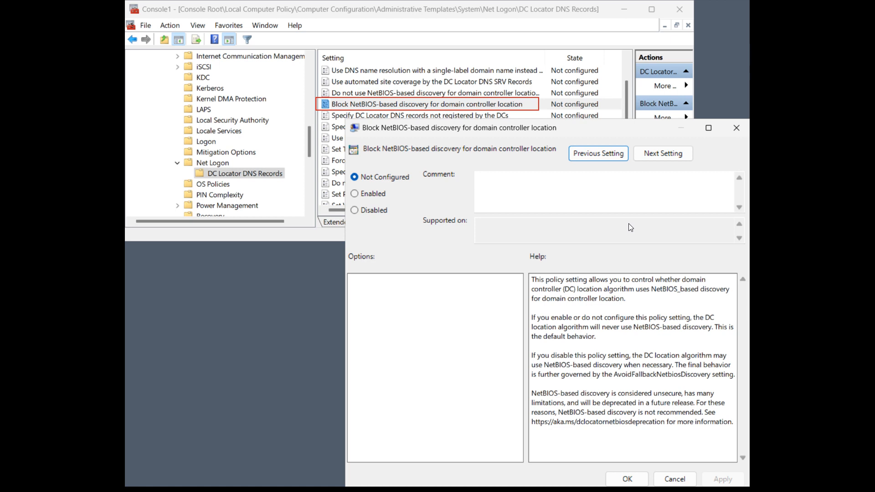
{"action": "mouse_move", "coordinate": [636, 209]}
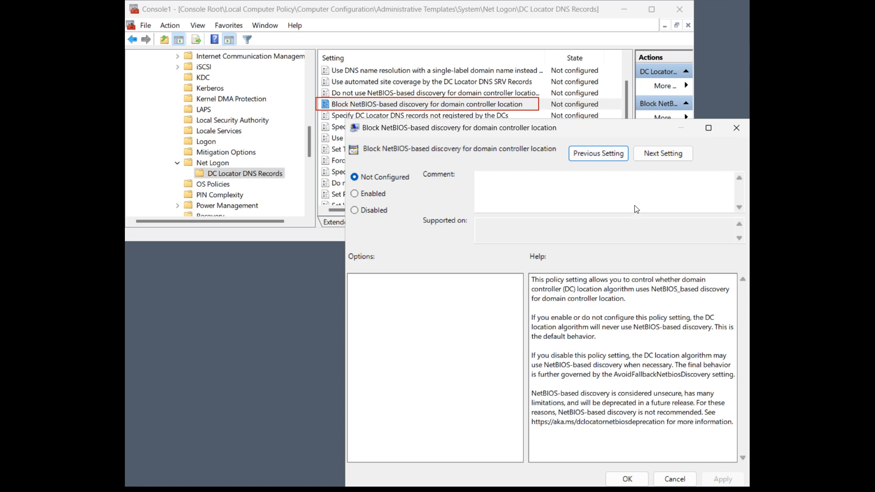
{"action": "mouse_move", "coordinate": [633, 199]}
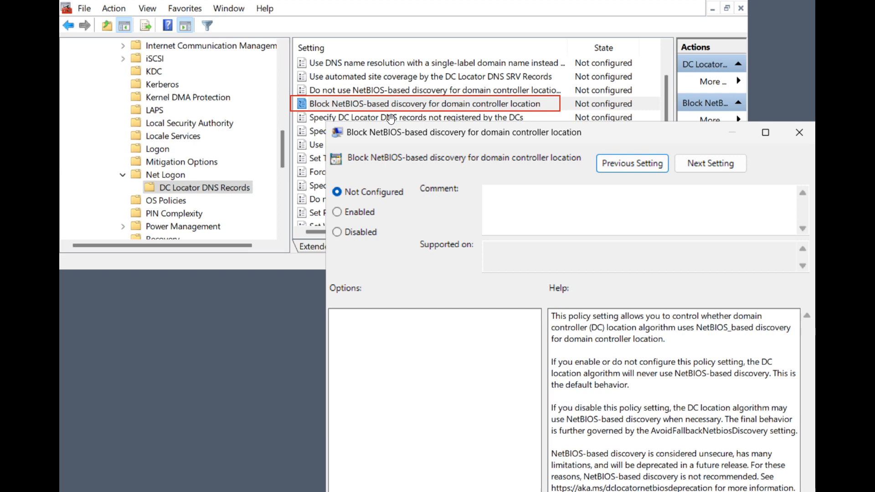
{"action": "mouse_move", "coordinate": [482, 159]}
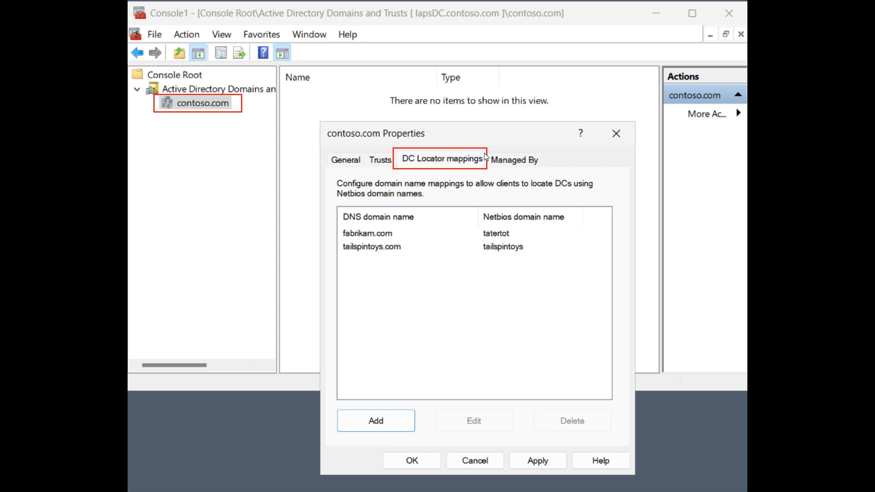
{"action": "mouse_move", "coordinate": [491, 233]}
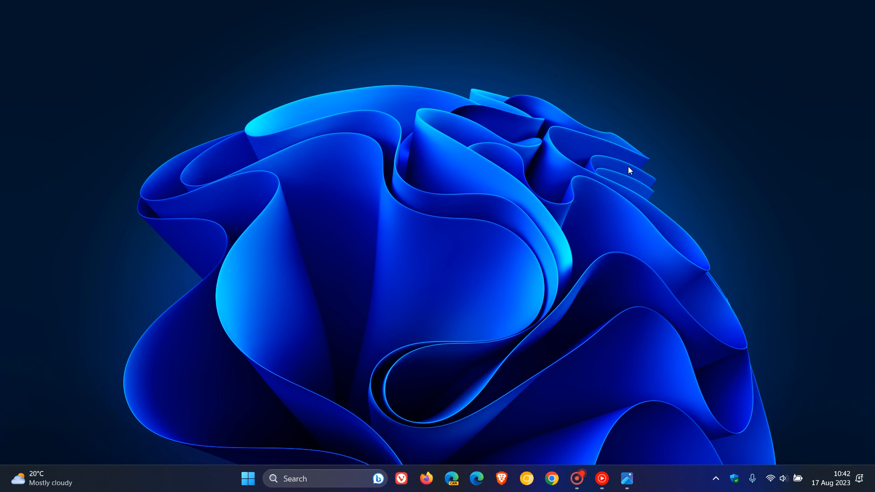
{"action": "mouse_move", "coordinate": [635, 162]}
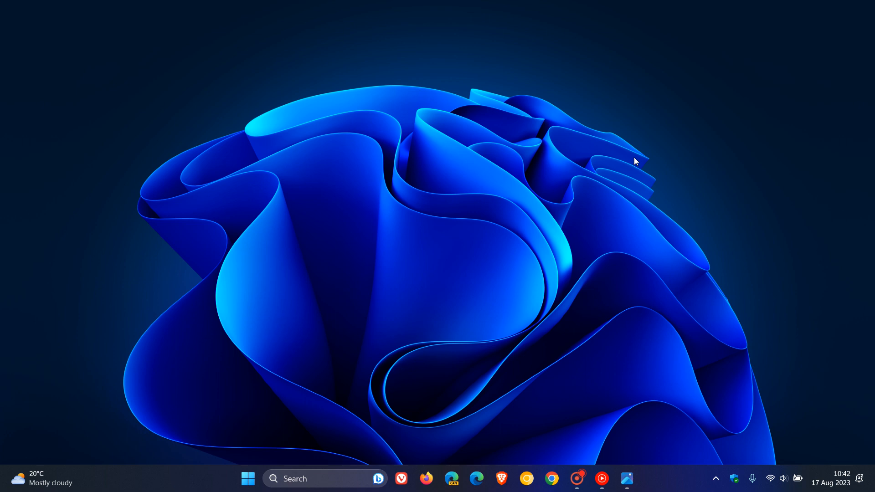
{"action": "mouse_move", "coordinate": [342, 39]}
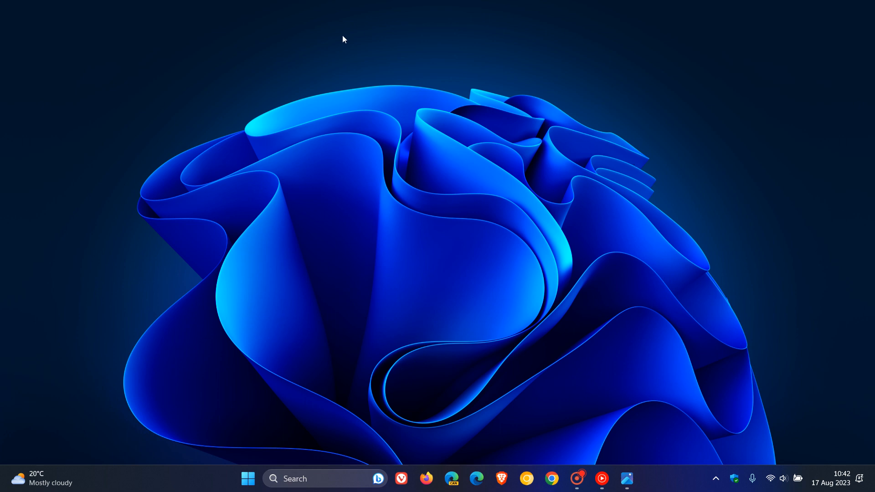